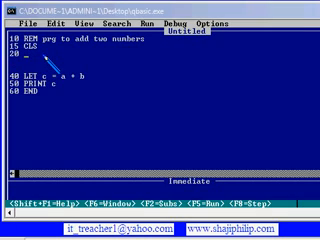
Make line 20 PRINT "Enter a number" and add line 25 INPUT a
text(print)
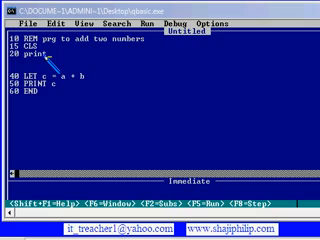
text("")
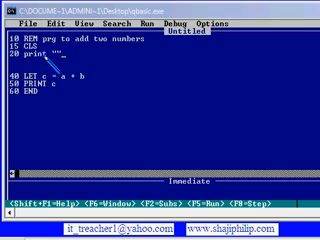
text(Enter a number)
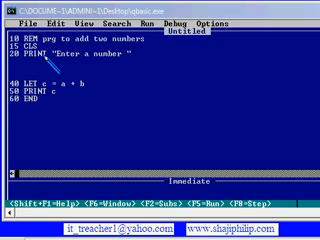
text(25 i_)
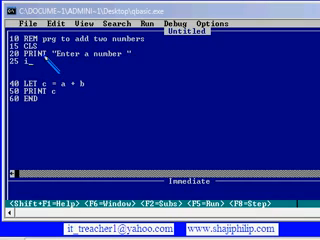
text(nput)
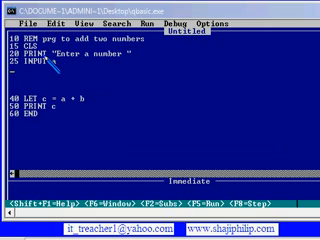
Add line 30 PRINT "Enter one more" and line 35 INPUT b
text(30 print "enter one)
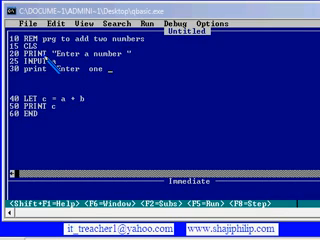
text(more ")
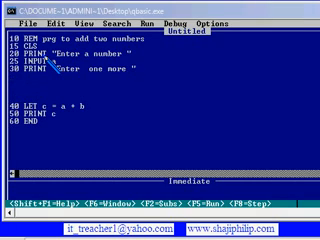
text(35 INPUT)
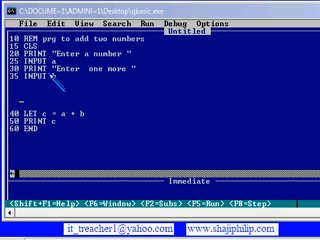
text(b)
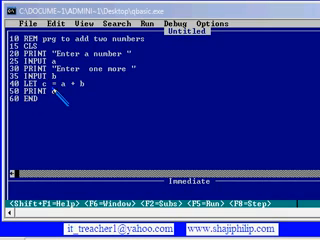
Run the program and enter 9 and 10 at the two prompts
key(F5)
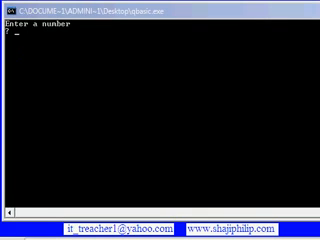
text(9)
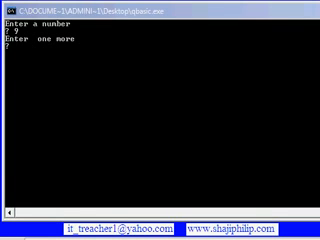
text(10)
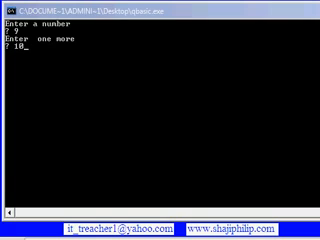
key(Return)
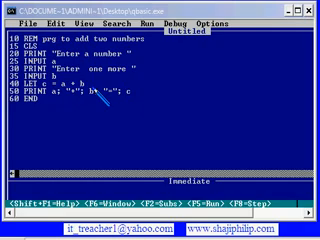
Run the revised program and enter 20 and 30 as the two numbers
key(F5)
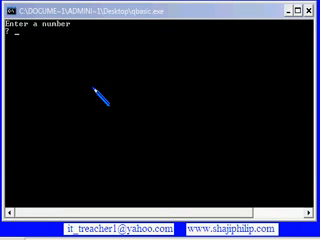
text(20)
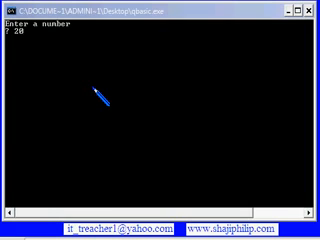
key(Enter)
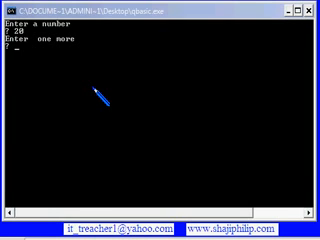
text(30)
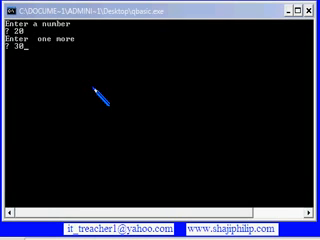